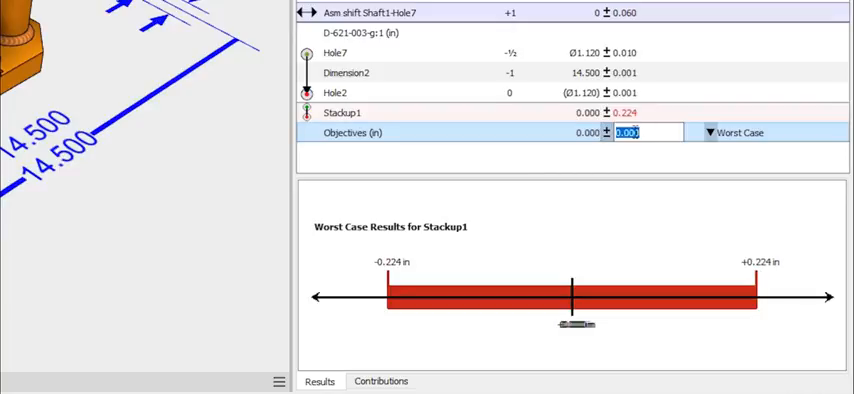
- Choose Worst Case as the Stackup1 analysis method, keeping the ±0.100 in objective
{"action": "left_click", "coordinate": [710, 132]}
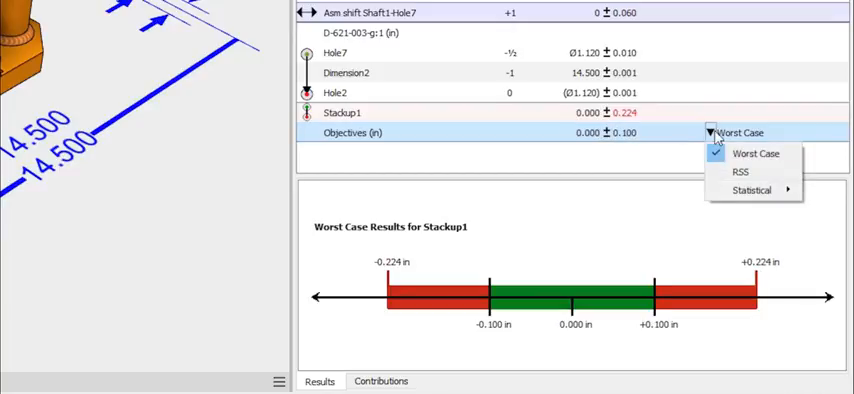
{"action": "left_click", "coordinate": [740, 172]}
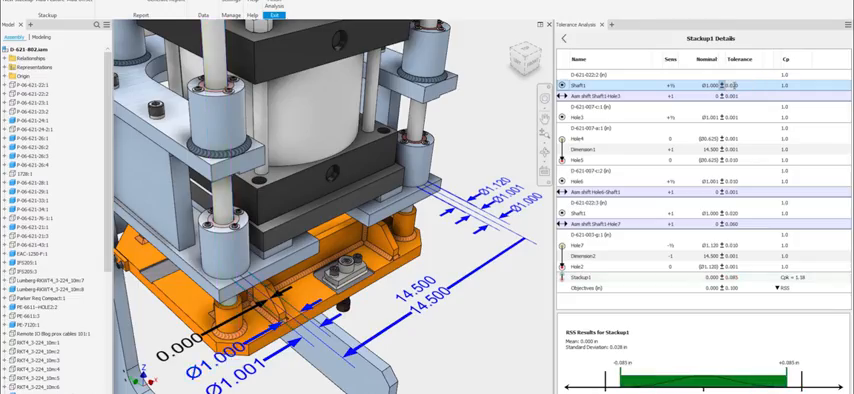